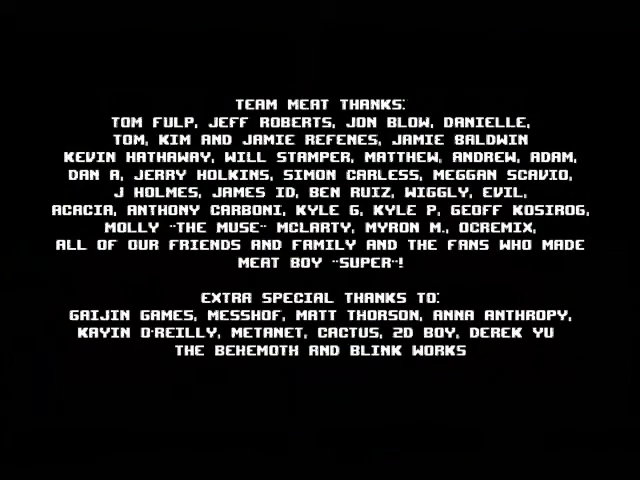
# Step: Let the end credits roll through the Team Meat and extra special thanks lists
pyautogui.scroll(3)
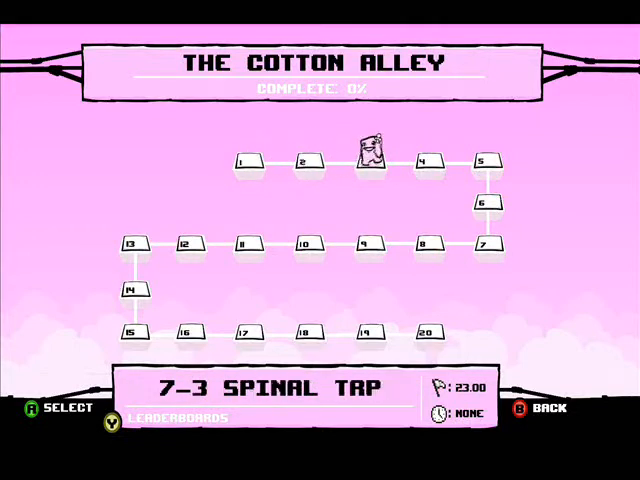
# Step: Enter level 7-3 Spinal Tap and attempt it until it restarts at 0.00
pyautogui.press('Left')
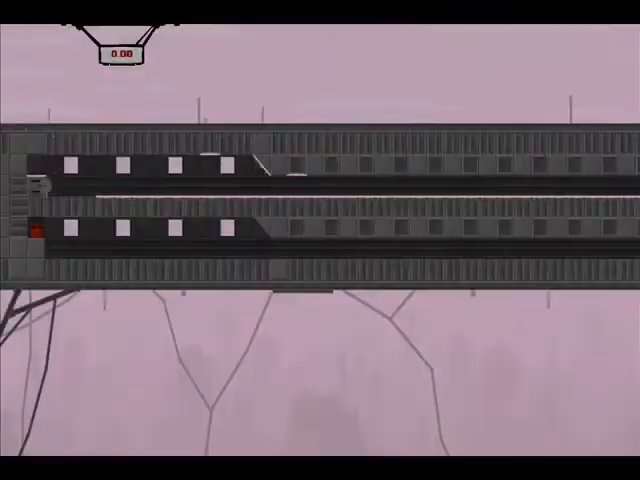
# Step: Exit the level to the map, view the final statistics (2149 deaths, 66%) and close them
pyautogui.press('Escape')
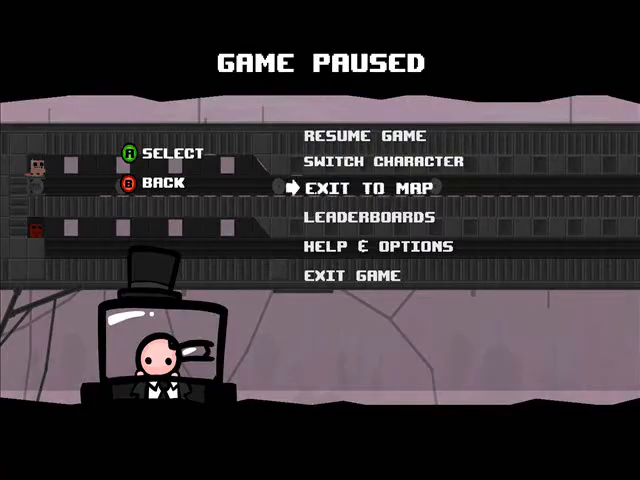
pyautogui.click(372, 188)
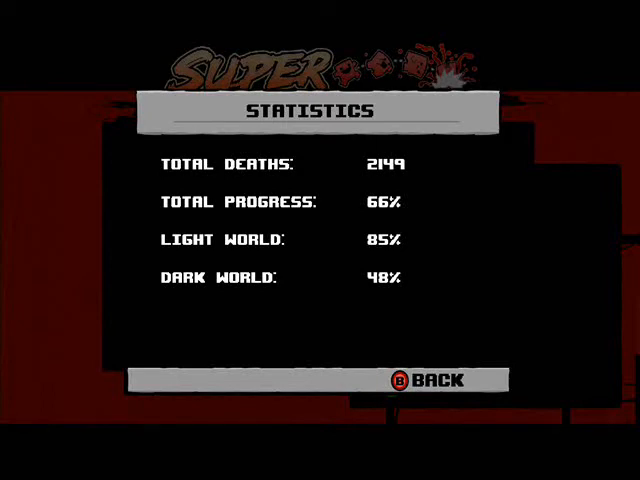
pyautogui.click(420, 380)
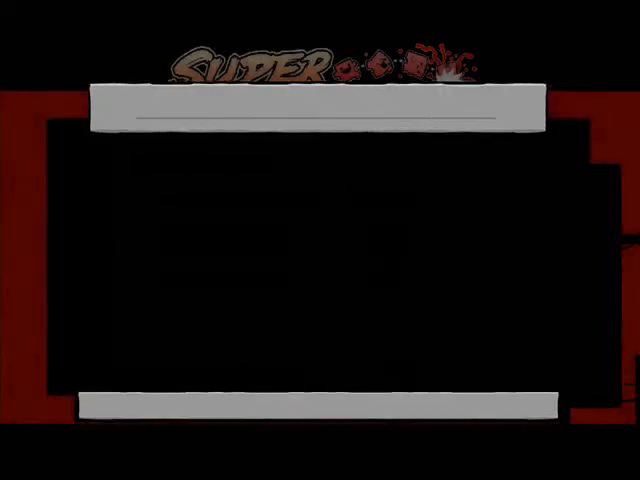